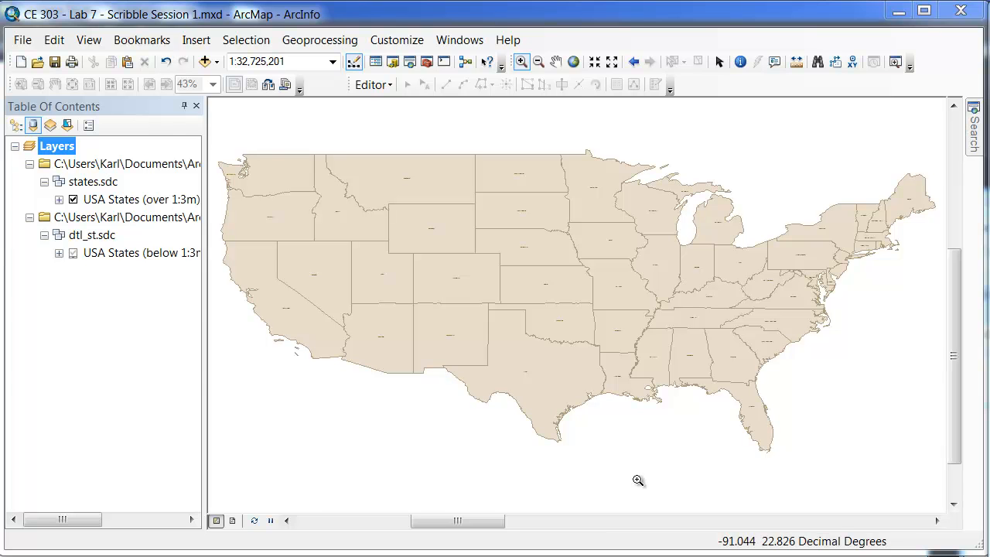
{"action": "mouse_move", "coordinate": [588, 399]}
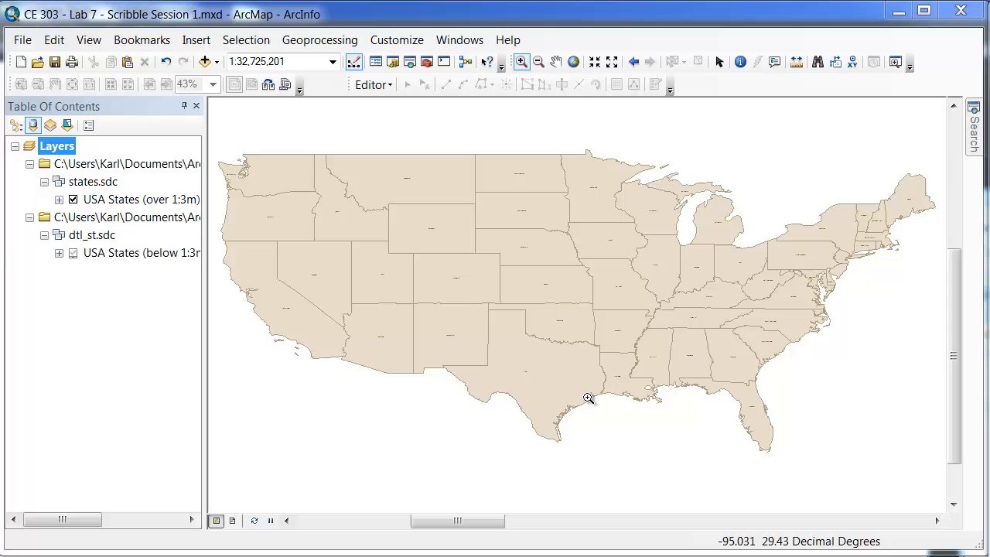
{"action": "mouse_move", "coordinate": [153, 223]}
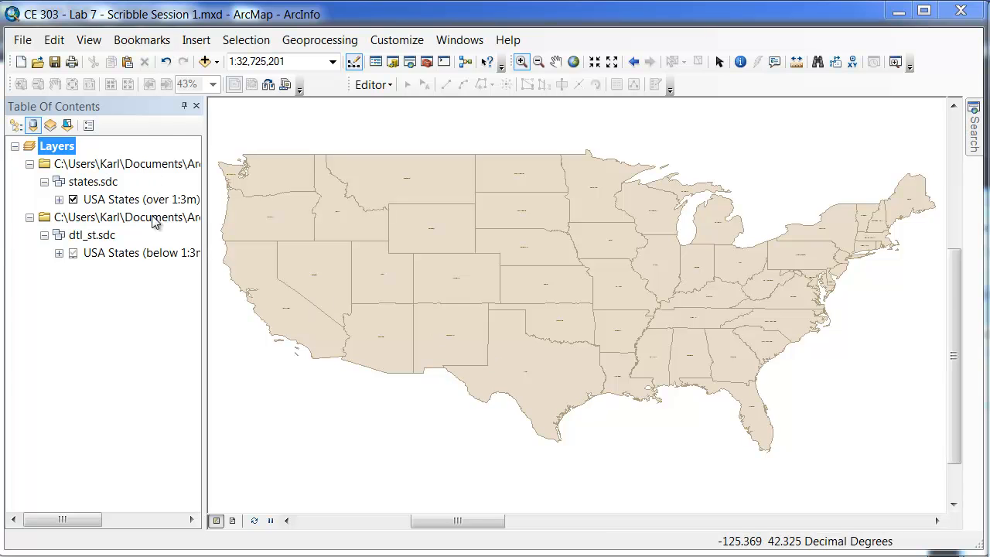
{"action": "mouse_move", "coordinate": [163, 247]}
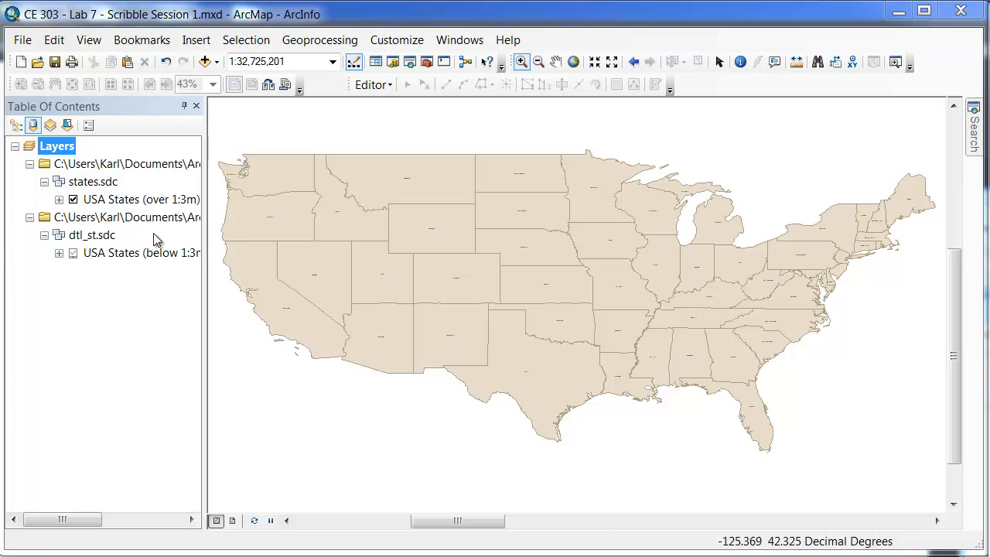
- Inspect the data frame's coordinate system and confirm both USA States layers use GCS_WGS_1984
{"action": "right_click", "coordinate": [55, 145]}
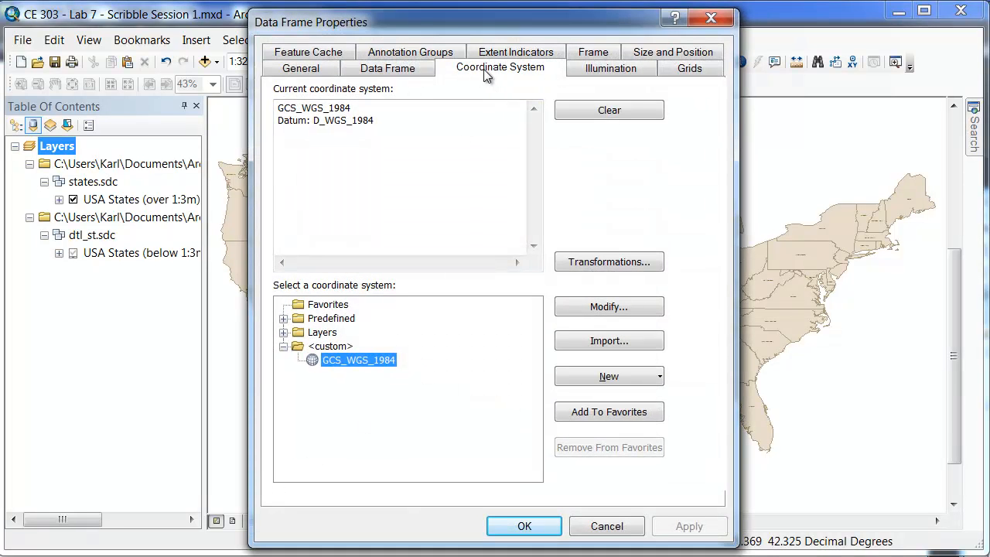
{"action": "mouse_move", "coordinate": [374, 380]}
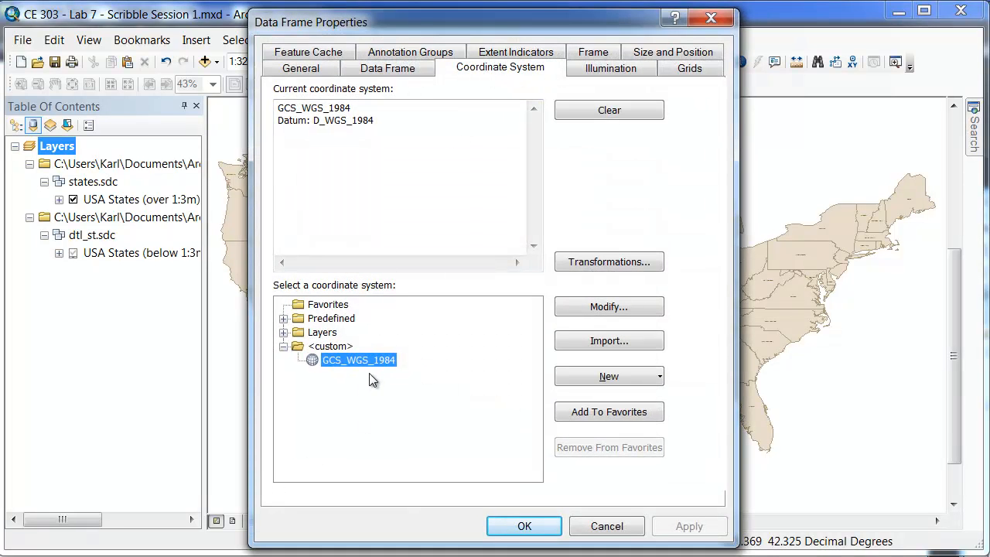
{"action": "mouse_move", "coordinate": [379, 320]}
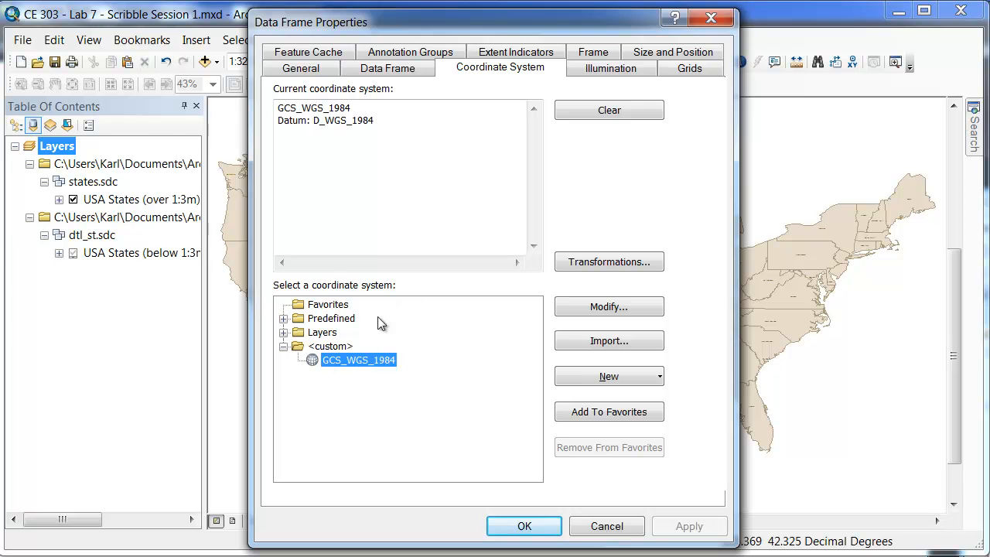
{"action": "mouse_move", "coordinate": [406, 99]}
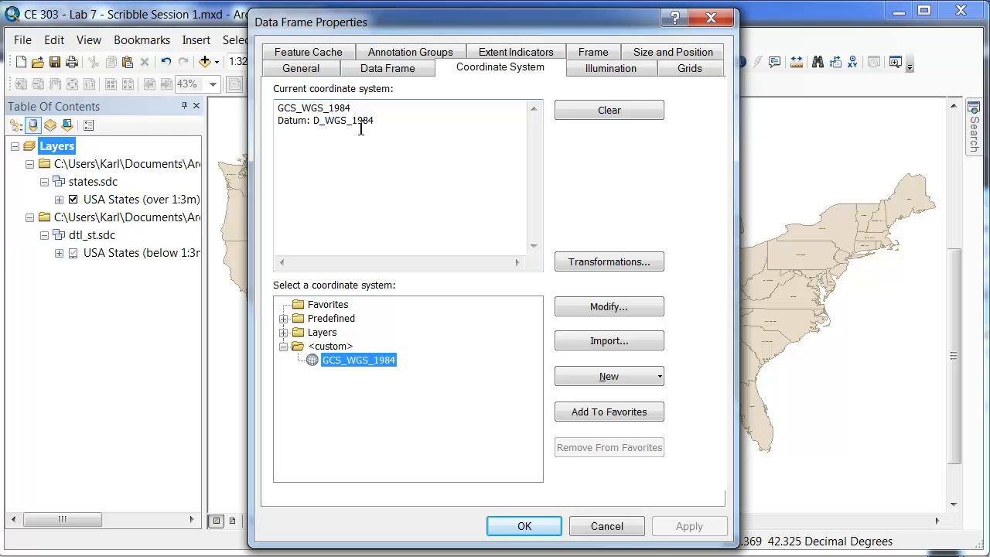
{"action": "mouse_move", "coordinate": [297, 331]}
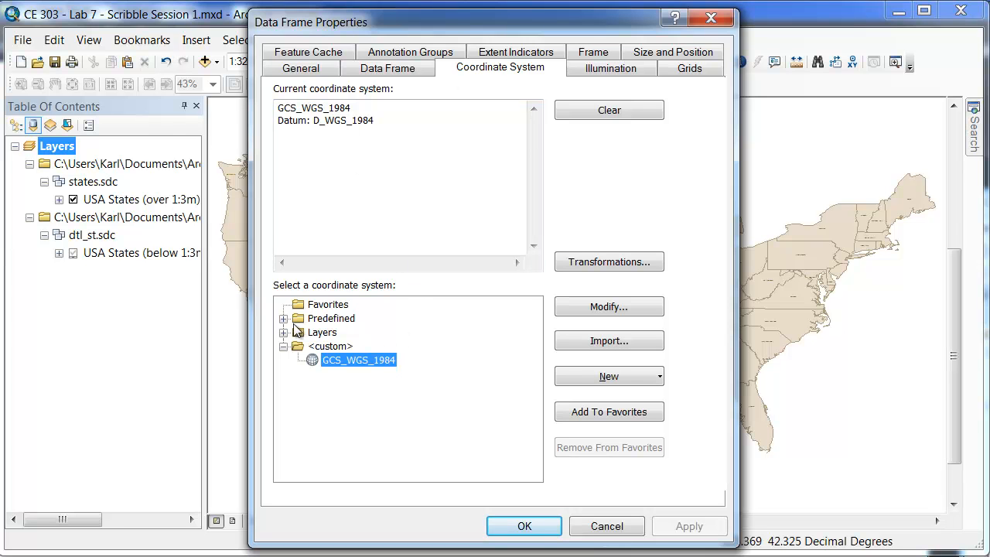
{"action": "left_click", "coordinate": [285, 331]}
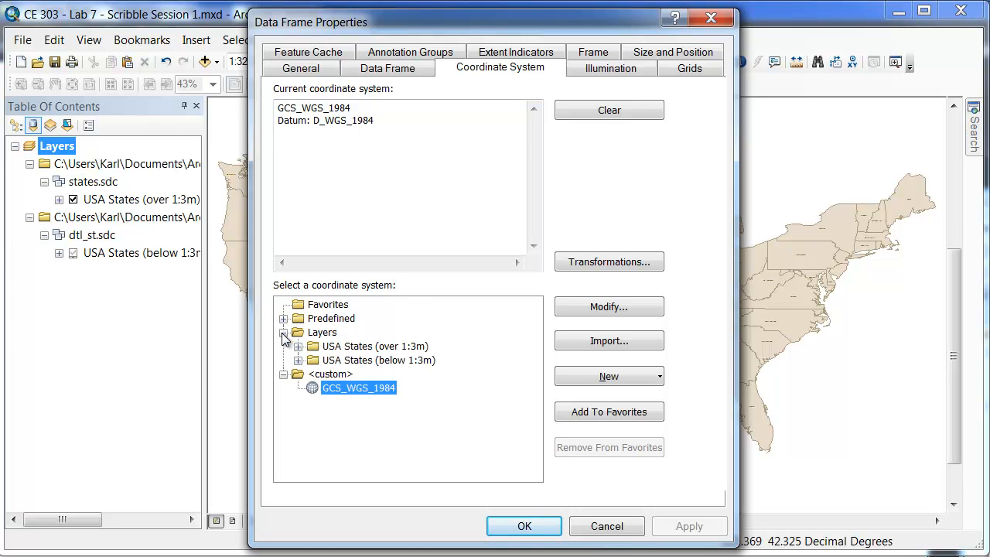
{"action": "left_click", "coordinate": [283, 331]}
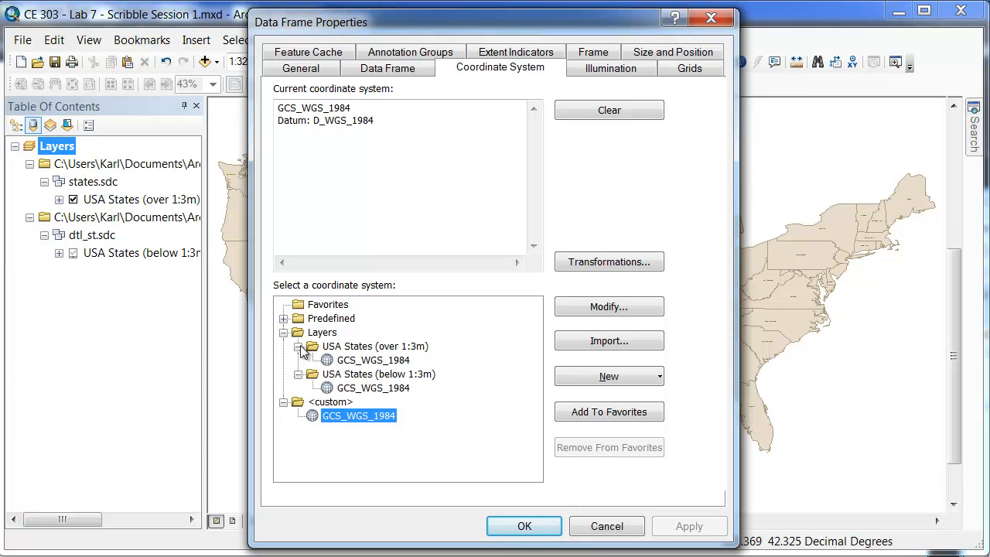
{"action": "left_click", "coordinate": [297, 346]}
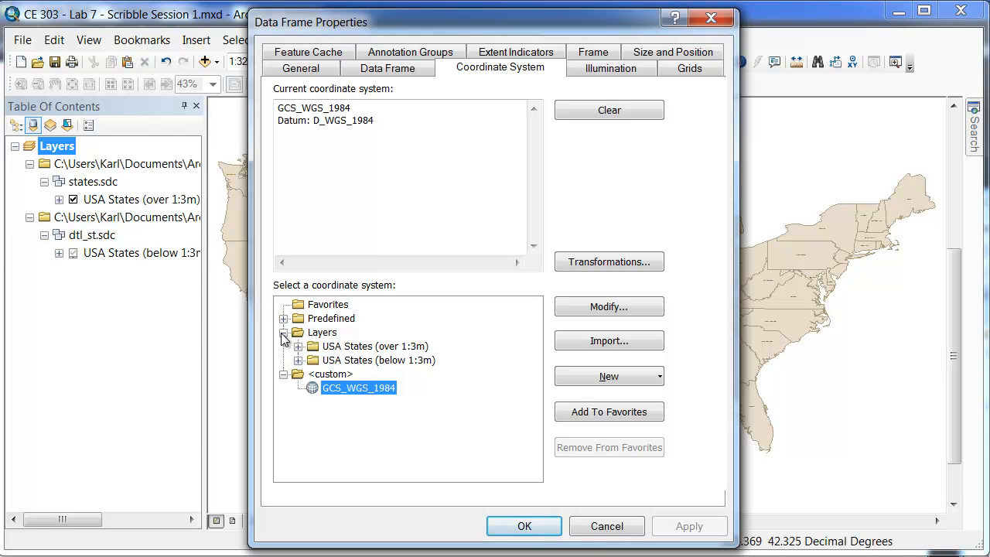
{"action": "left_click", "coordinate": [285, 331]}
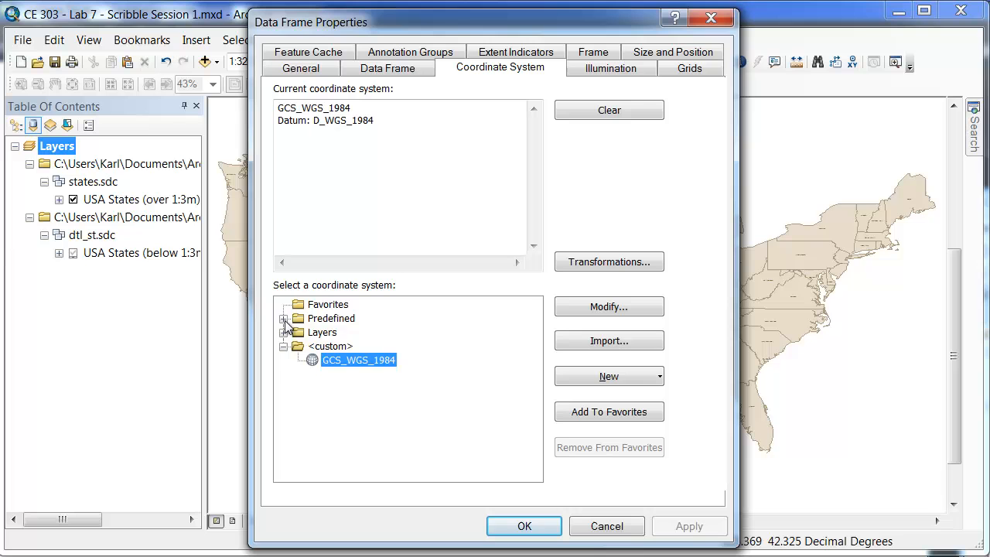
- Browse the predefined categories and keep the custom GCS_WGS_1984 coordinate system
{"action": "left_click", "coordinate": [285, 319]}
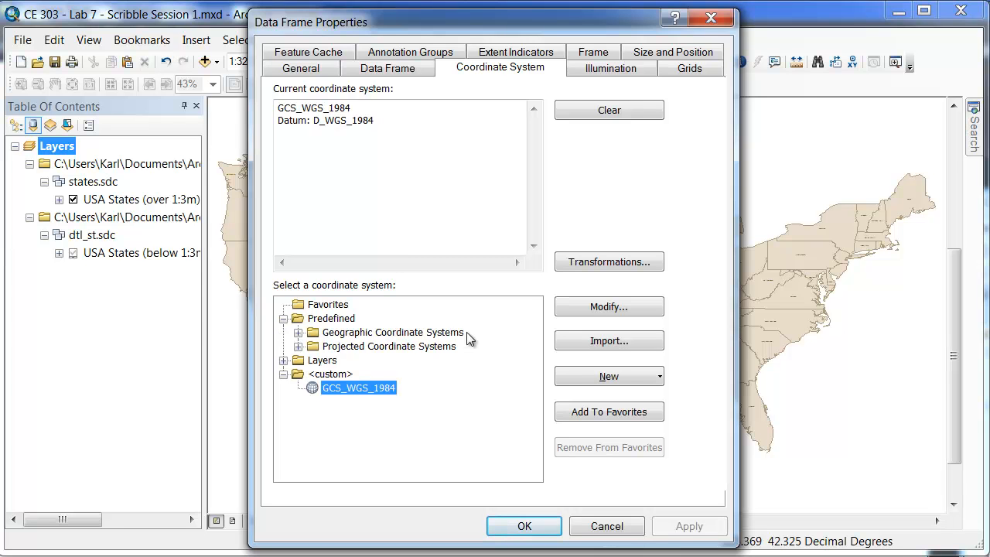
{"action": "mouse_move", "coordinate": [421, 376]}
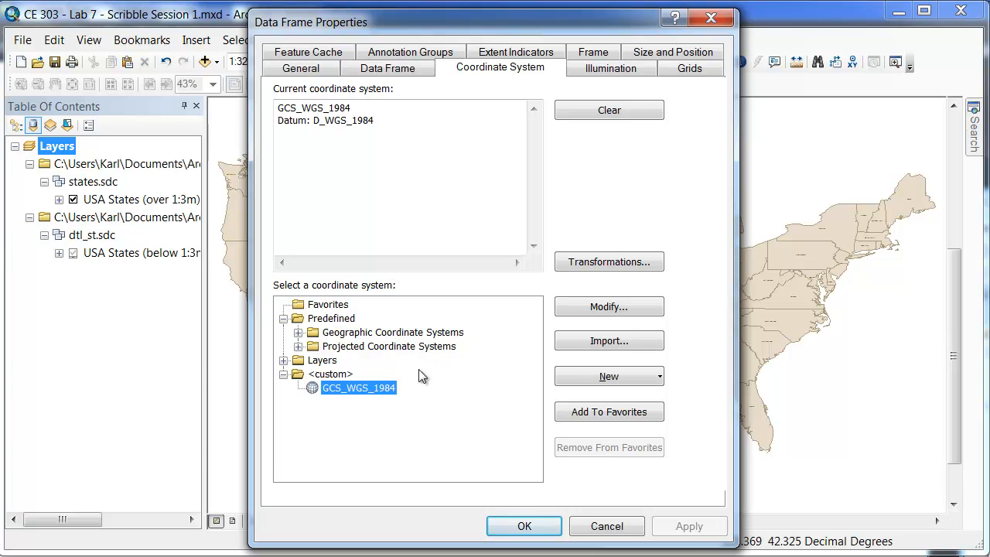
{"action": "mouse_move", "coordinate": [347, 331]}
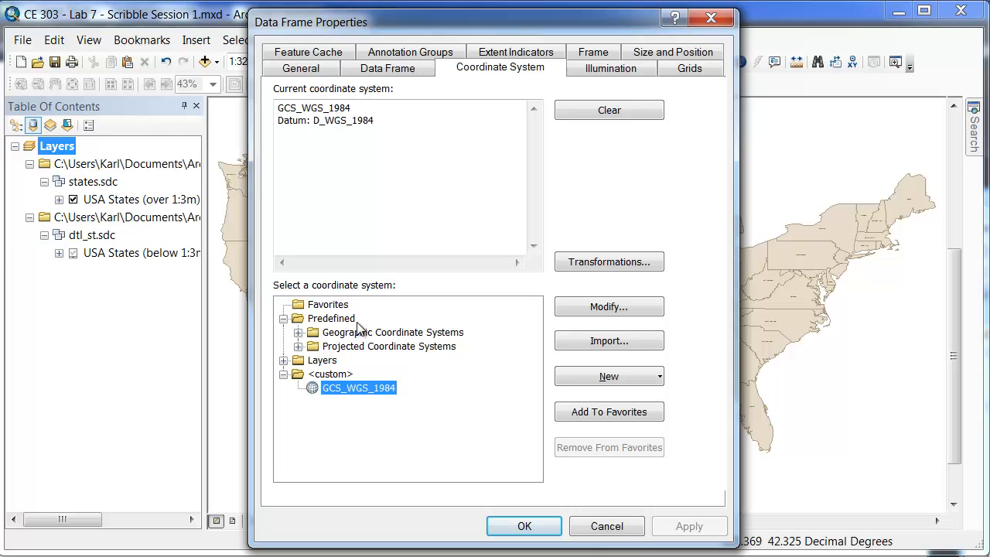
{"action": "mouse_move", "coordinate": [342, 127]}
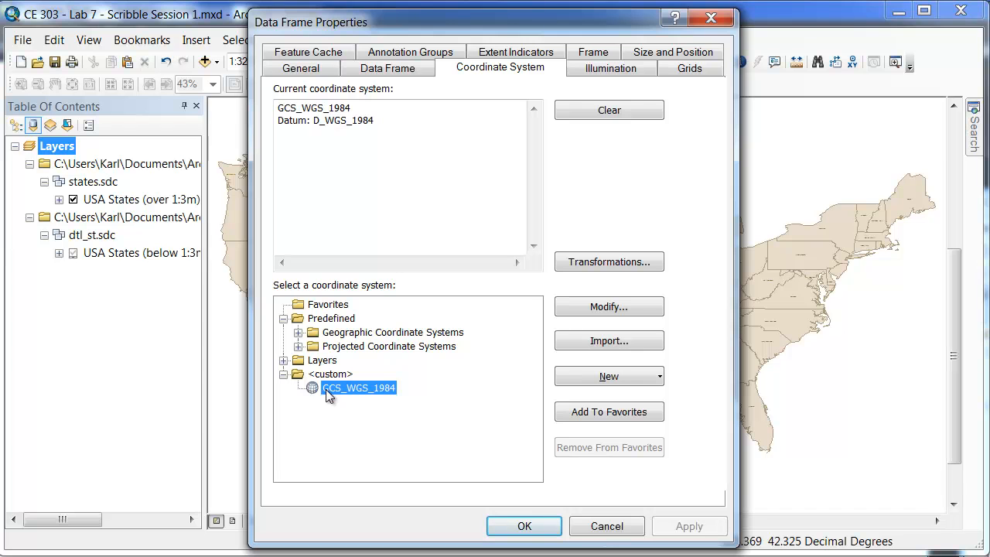
{"action": "left_click", "coordinate": [300, 68]}
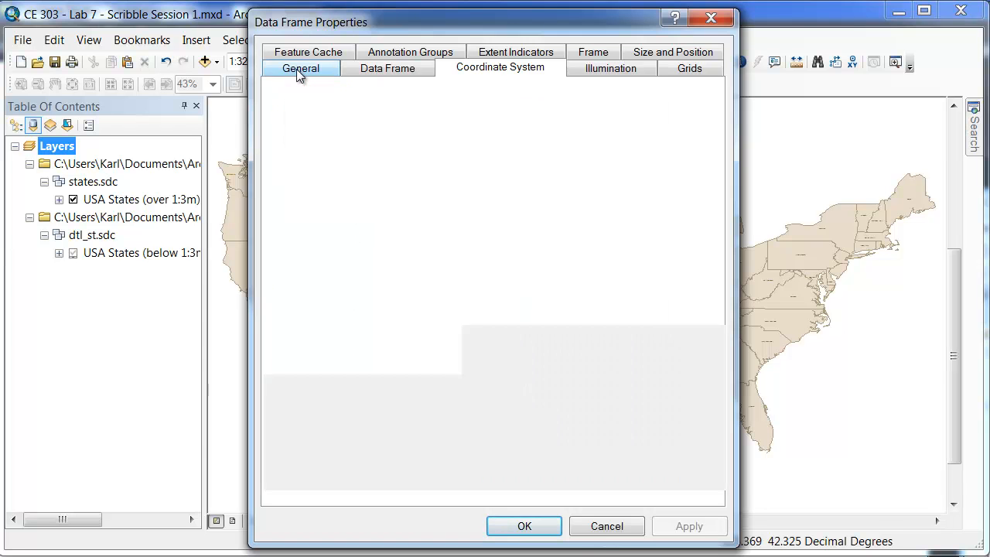
- Review the General settings showing Decimal Degrees units, then return to the coordinate system list
{"action": "left_click", "coordinate": [300, 68]}
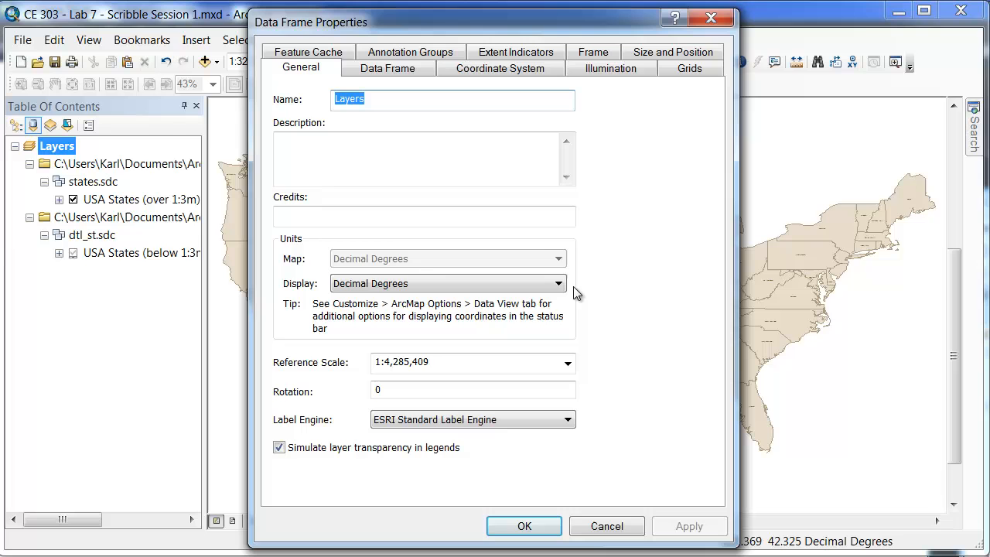
{"action": "mouse_move", "coordinate": [569, 267]}
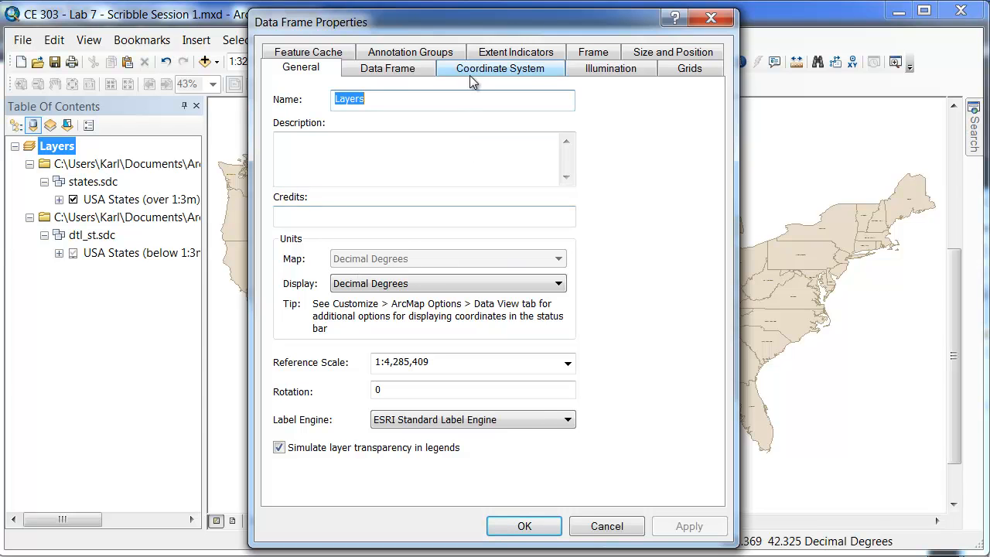
{"action": "left_click", "coordinate": [500, 68]}
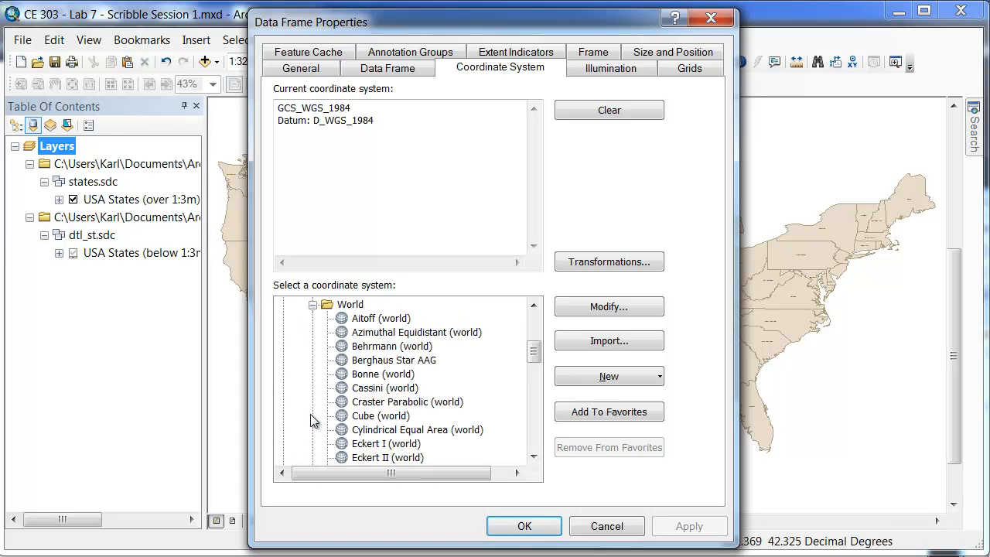
- Apply WGS 1984 Web Mercator (Auxiliary Sphere) to the data frame and close its properties
{"action": "scroll", "scroll_direction": "down", "scroll_amount": 3}
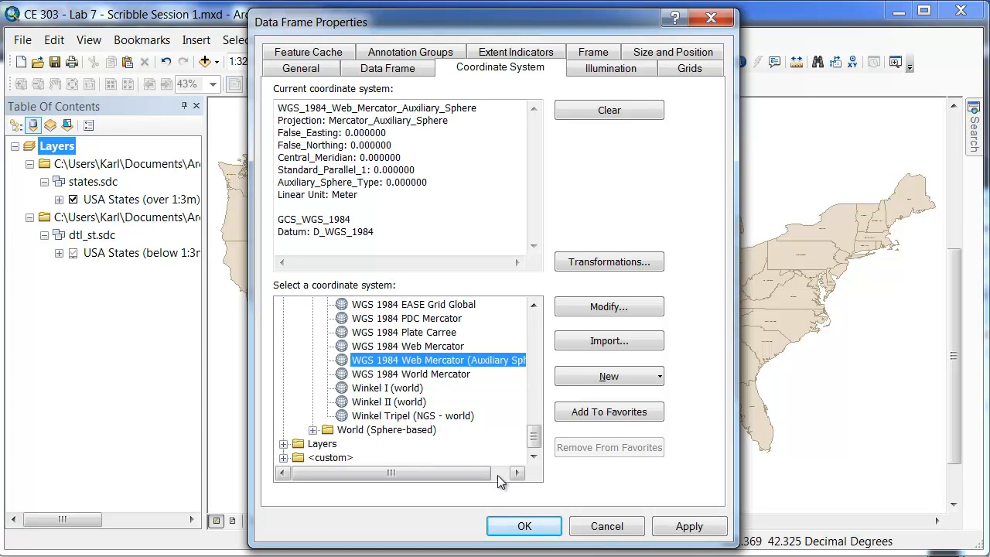
{"action": "left_click", "coordinate": [523, 526]}
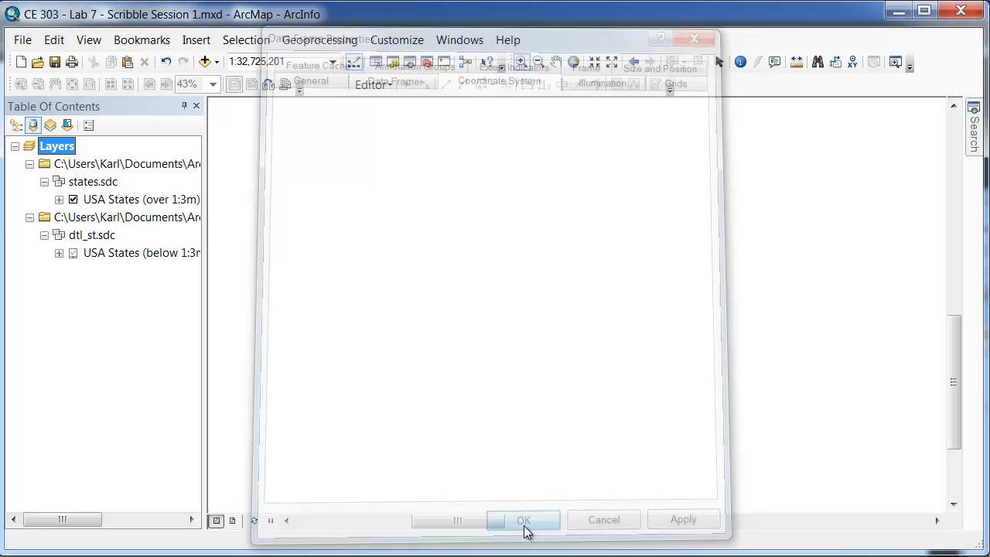
{"action": "left_click", "coordinate": [523, 520]}
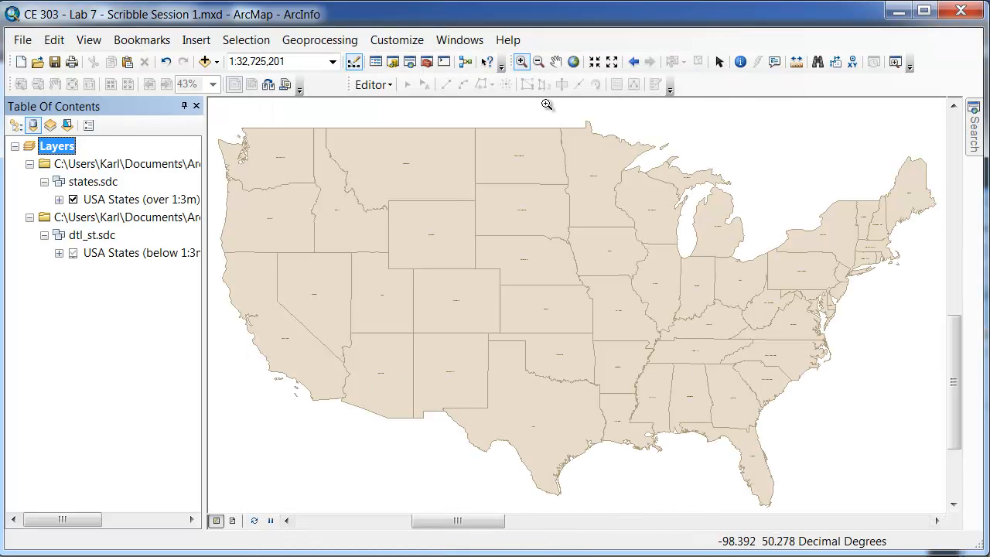
{"action": "mouse_move", "coordinate": [922, 293]}
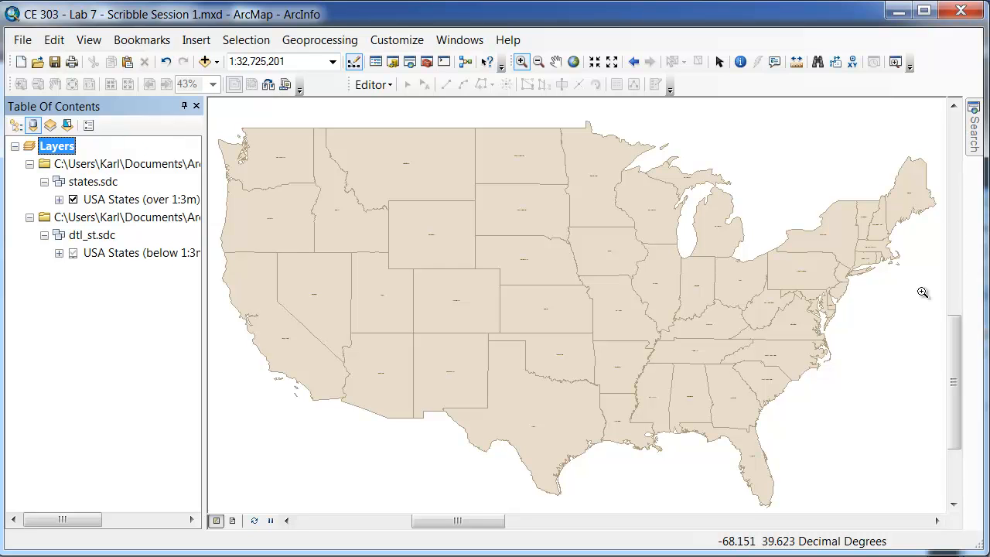
{"action": "mouse_move", "coordinate": [269, 136]}
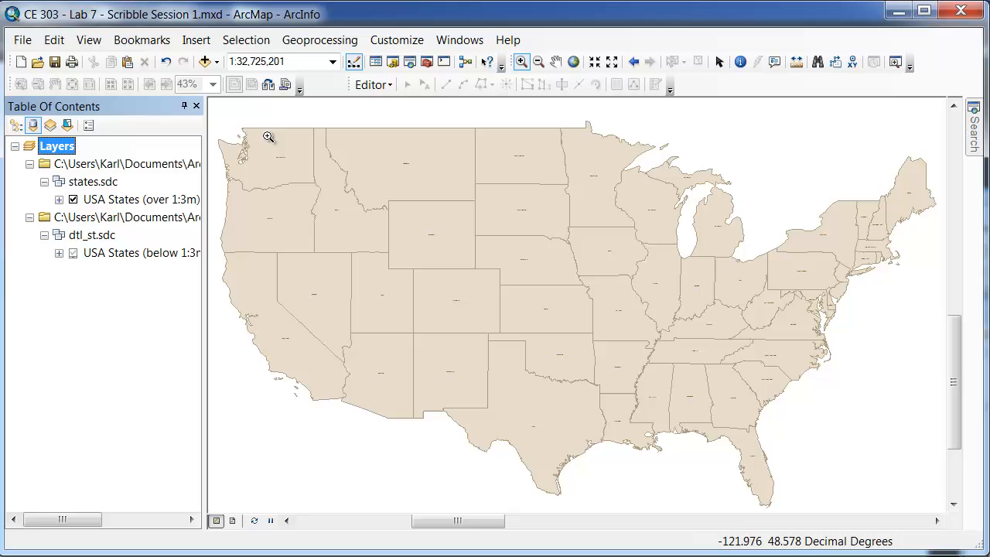
- Reopen the Layers data frame properties and view its General settings
{"action": "right_click", "coordinate": [55, 146]}
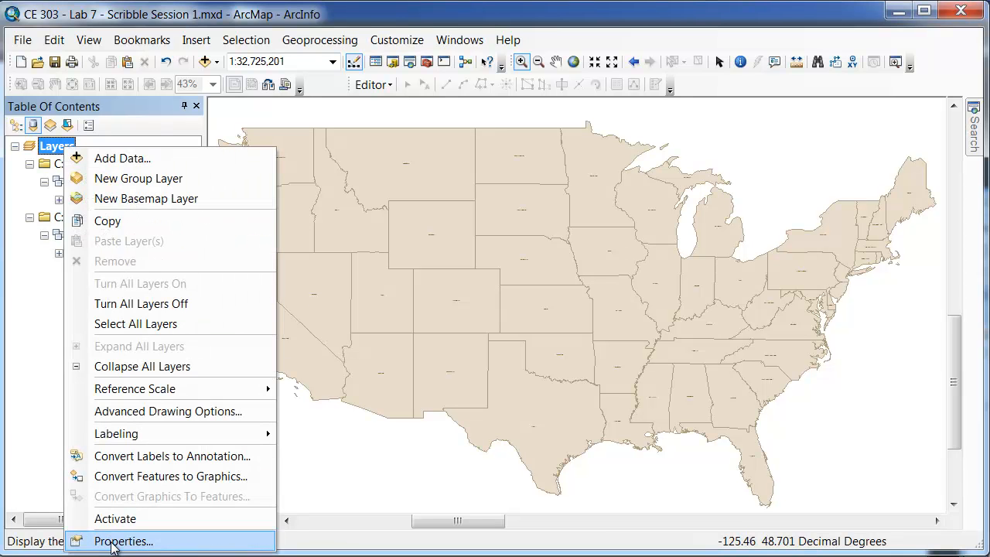
{"action": "left_click", "coordinate": [123, 542]}
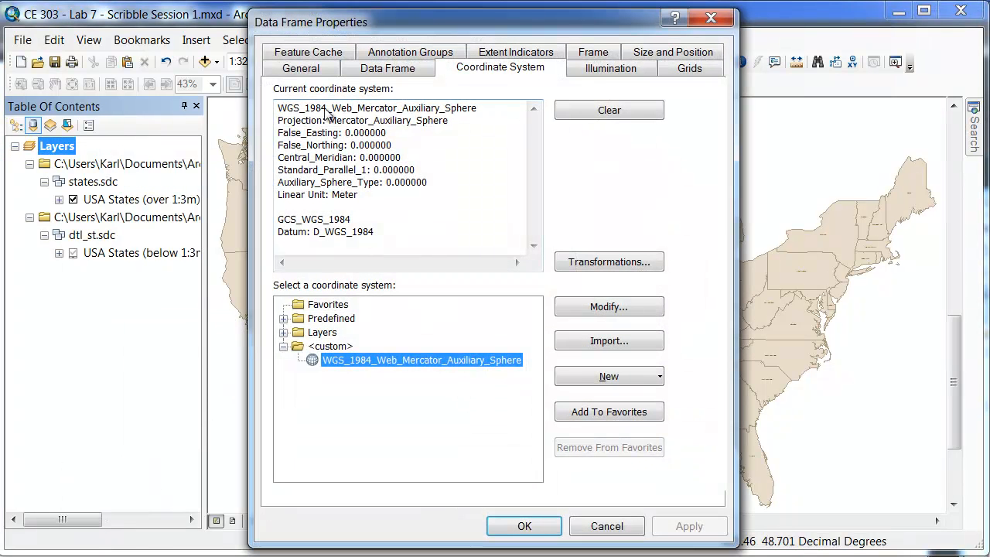
{"action": "left_click", "coordinate": [300, 68]}
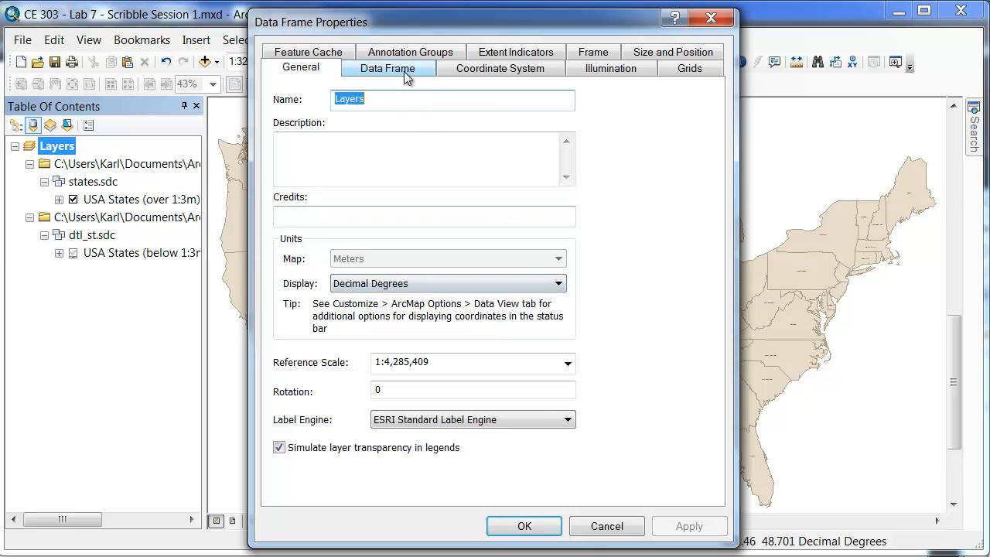
- Glance at the predefined coordinate systems, then review map units now Meters and display units Decimal Degrees
{"action": "left_click", "coordinate": [501, 68]}
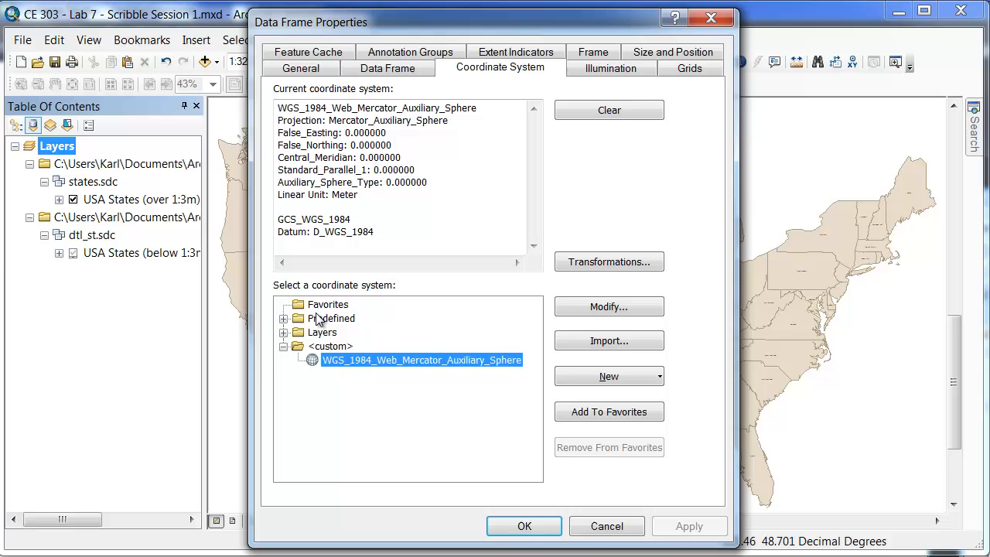
{"action": "left_click", "coordinate": [285, 319]}
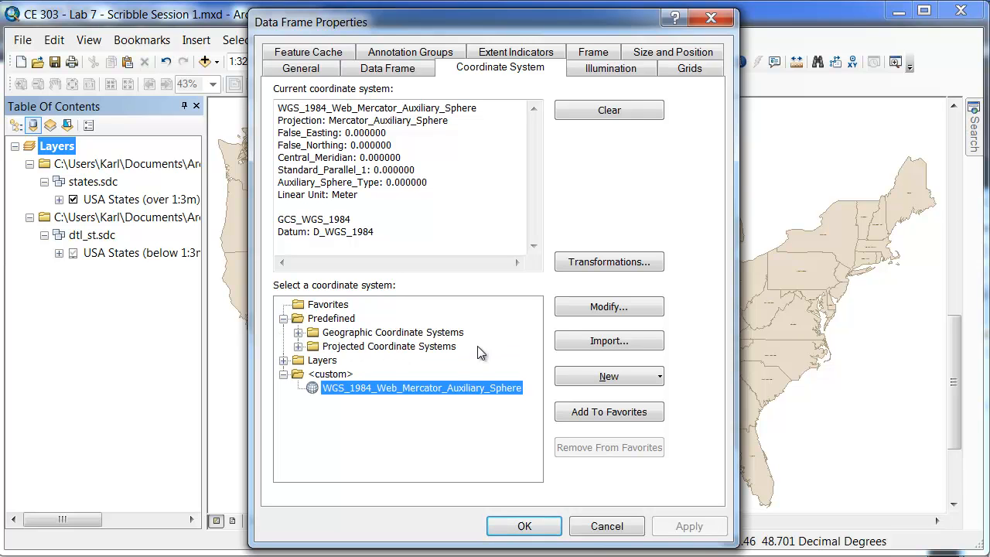
{"action": "mouse_move", "coordinate": [464, 353]}
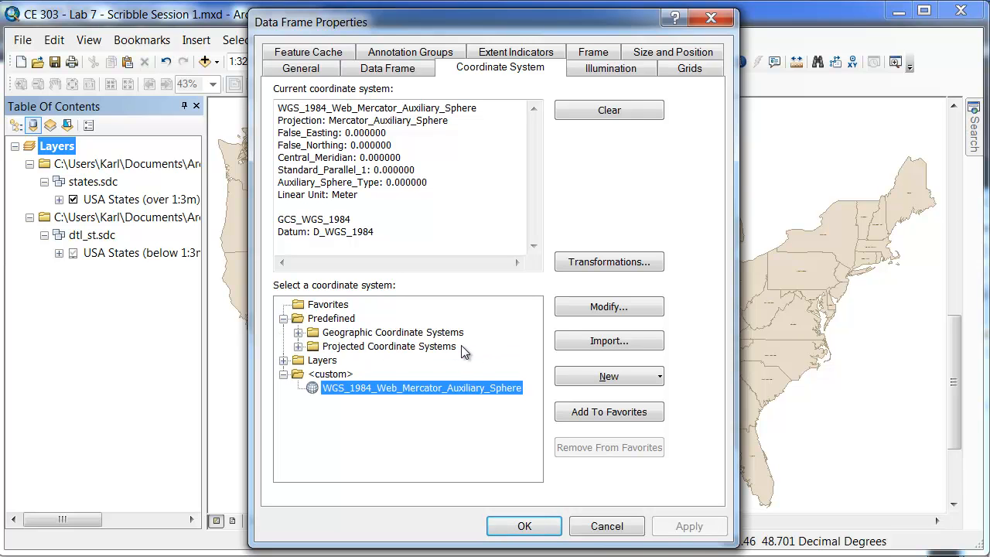
{"action": "mouse_move", "coordinate": [449, 337]}
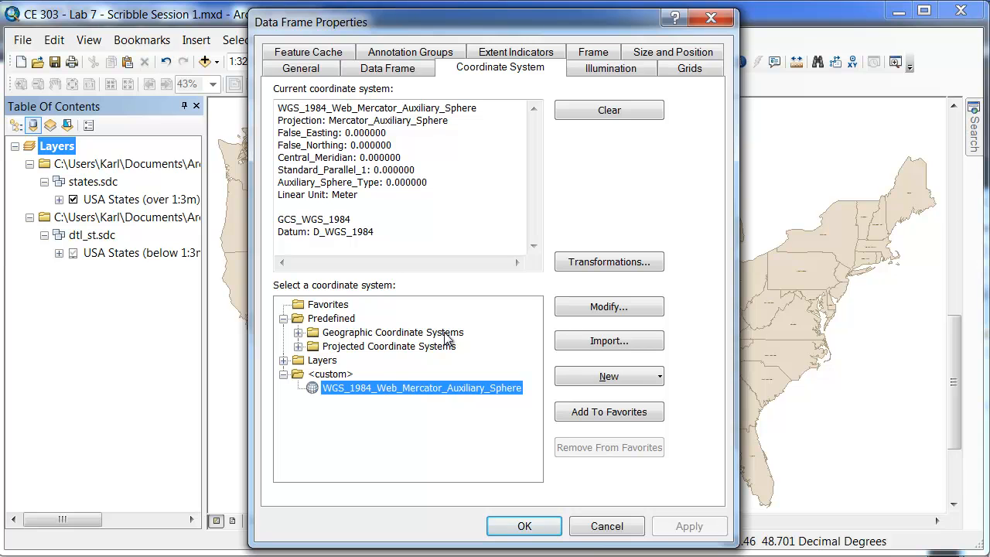
{"action": "left_click", "coordinate": [300, 68]}
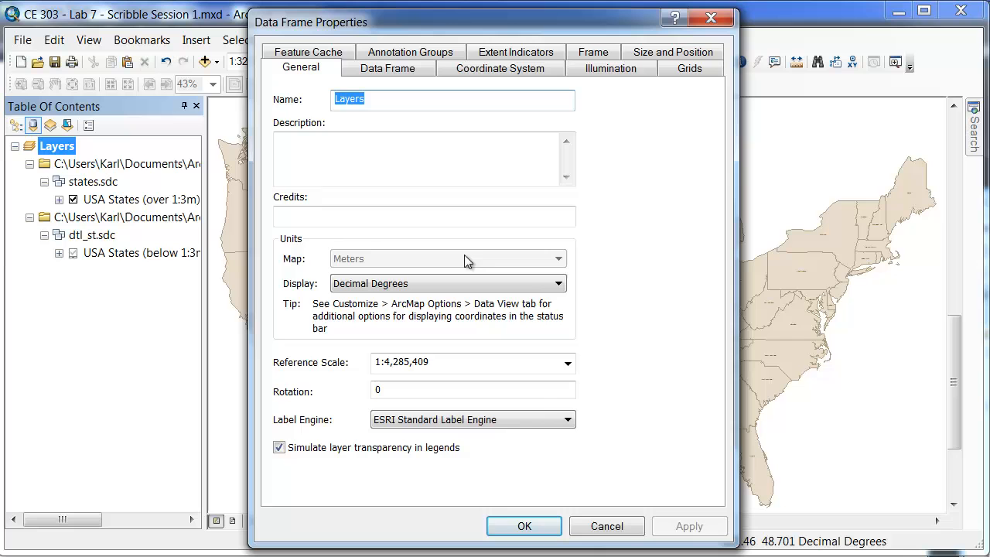
- Expand Predefined geographic coordinate systems down to the North America group
{"action": "left_click", "coordinate": [500, 68]}
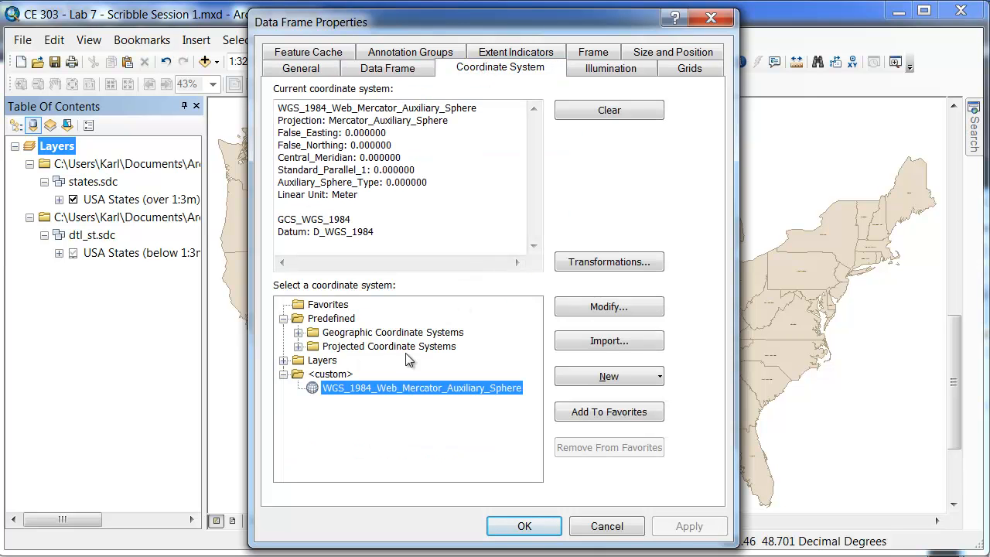
{"action": "mouse_move", "coordinate": [322, 342]}
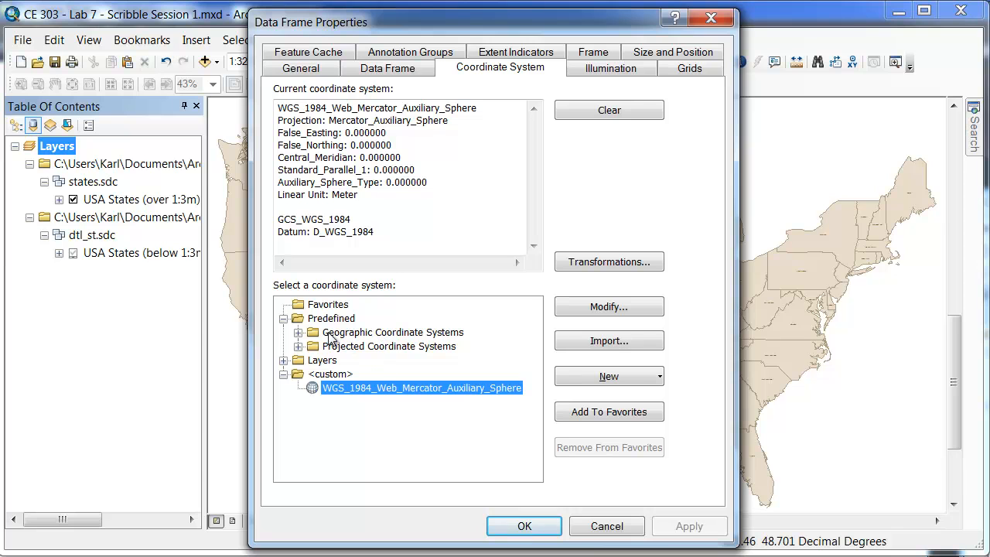
{"action": "mouse_move", "coordinate": [446, 349]}
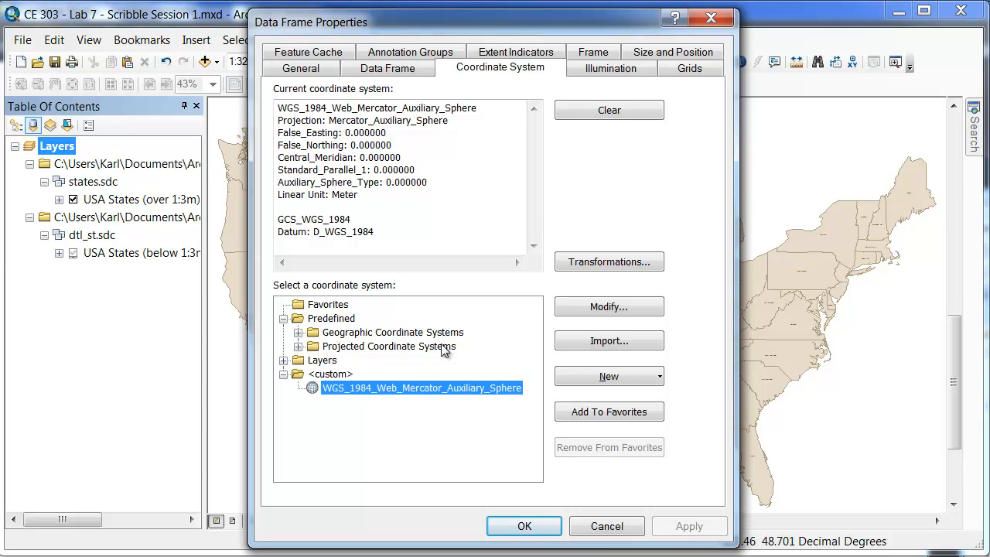
{"action": "mouse_move", "coordinate": [300, 344]}
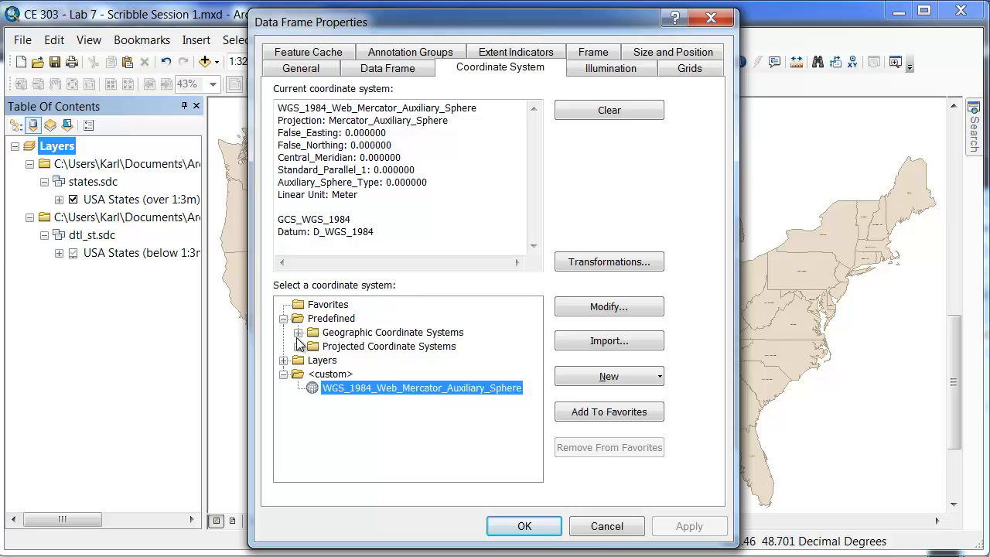
{"action": "left_click", "coordinate": [299, 331]}
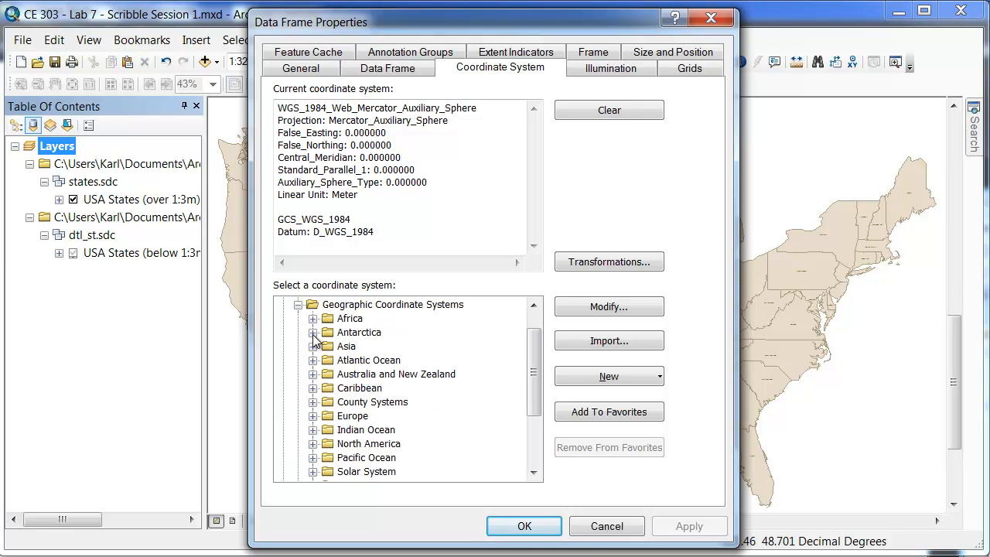
{"action": "mouse_move", "coordinate": [319, 347]}
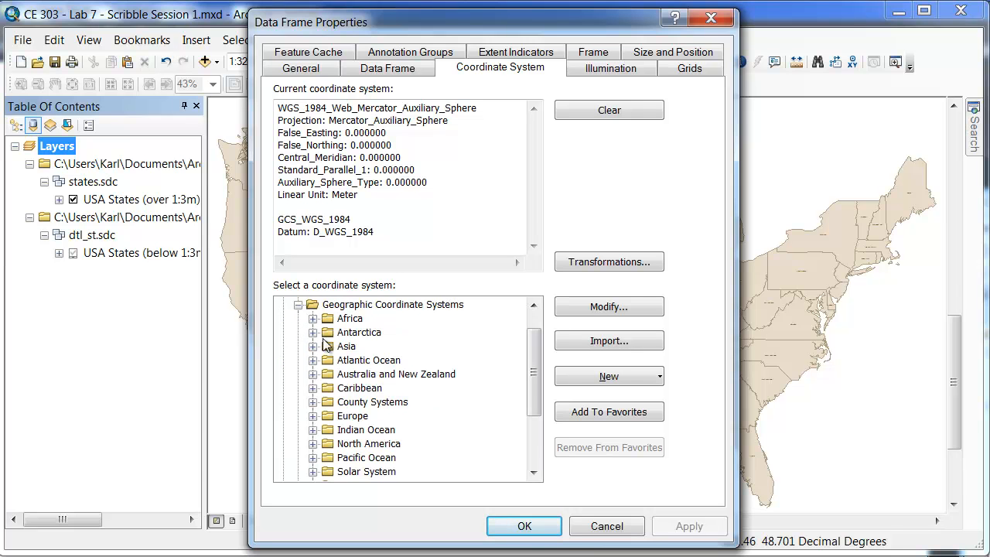
{"action": "left_click", "coordinate": [313, 442]}
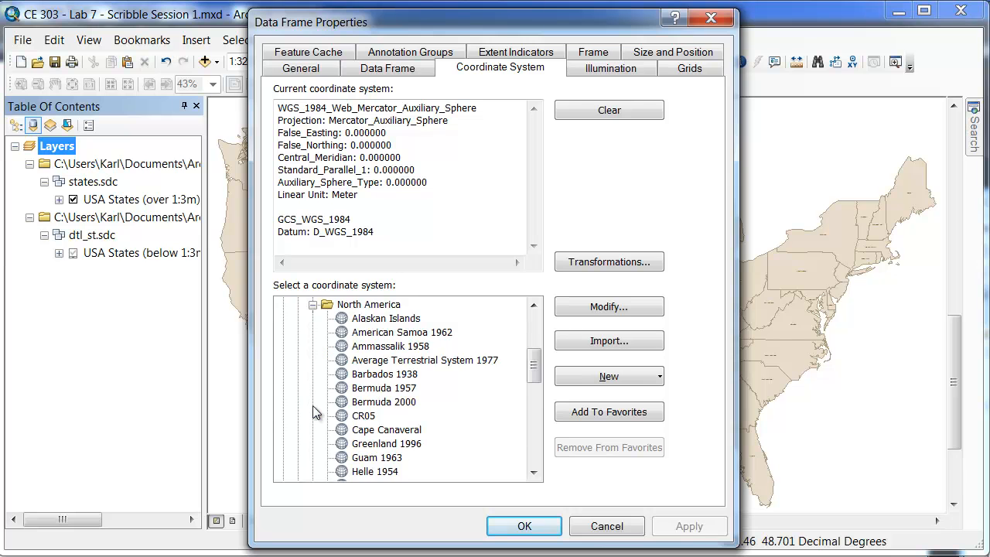
{"action": "scroll", "scroll_direction": "down", "scroll_amount": 3}
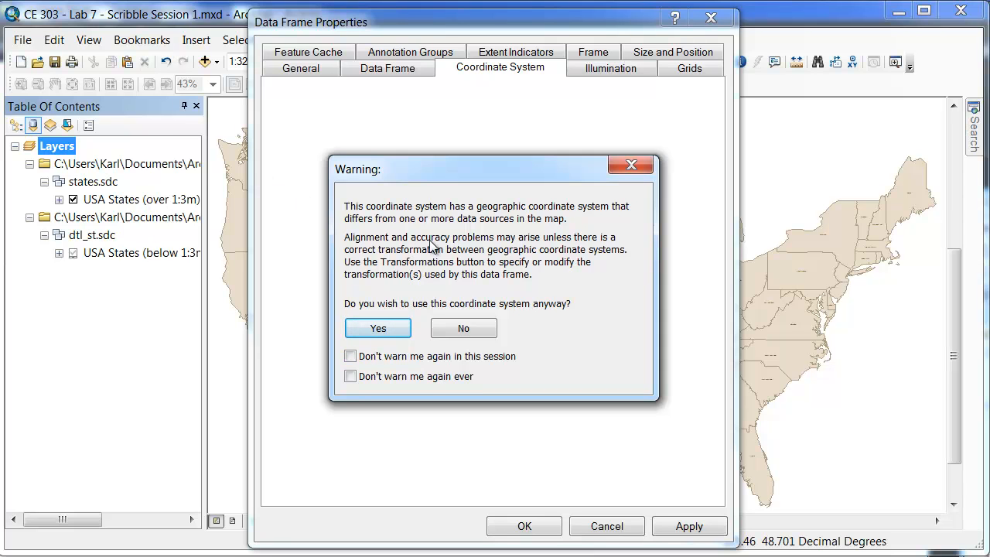
{"action": "mouse_move", "coordinate": [538, 248]}
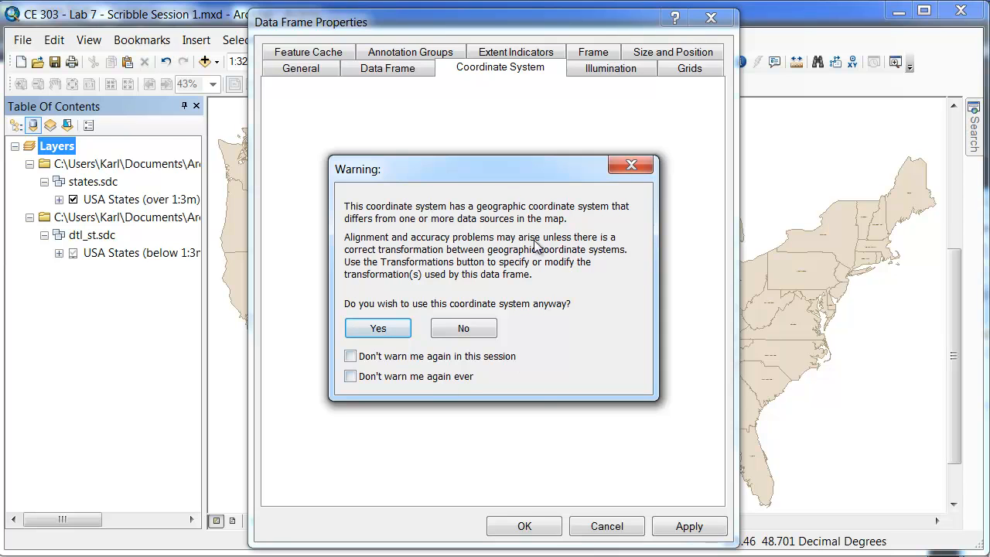